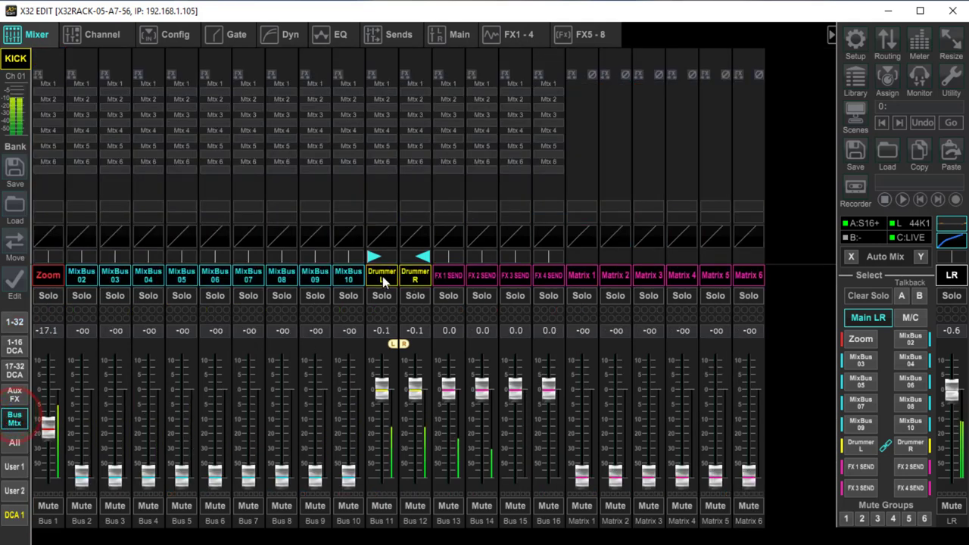
Select the Drummer L bus (Bus 11) and bring up its channel settings
left_click(382, 276)
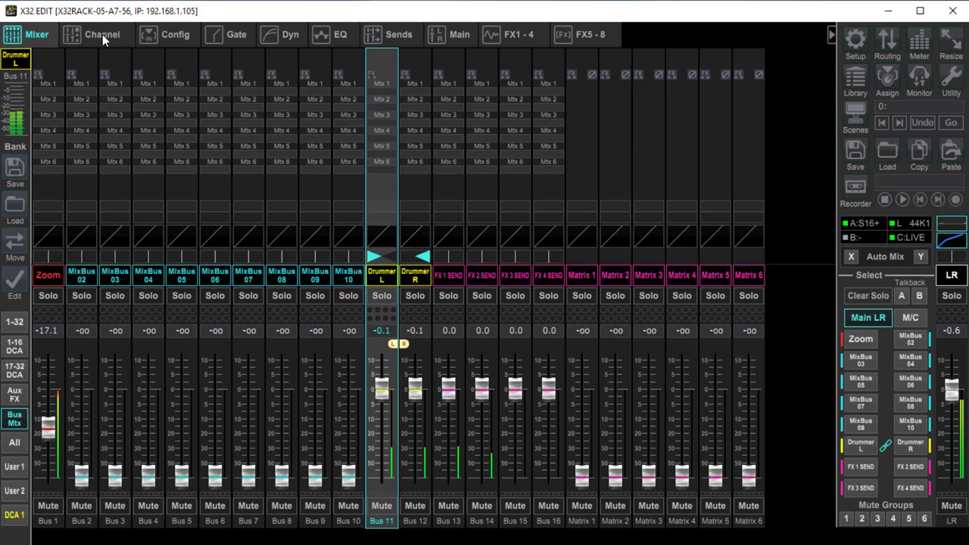
left_click(102, 33)
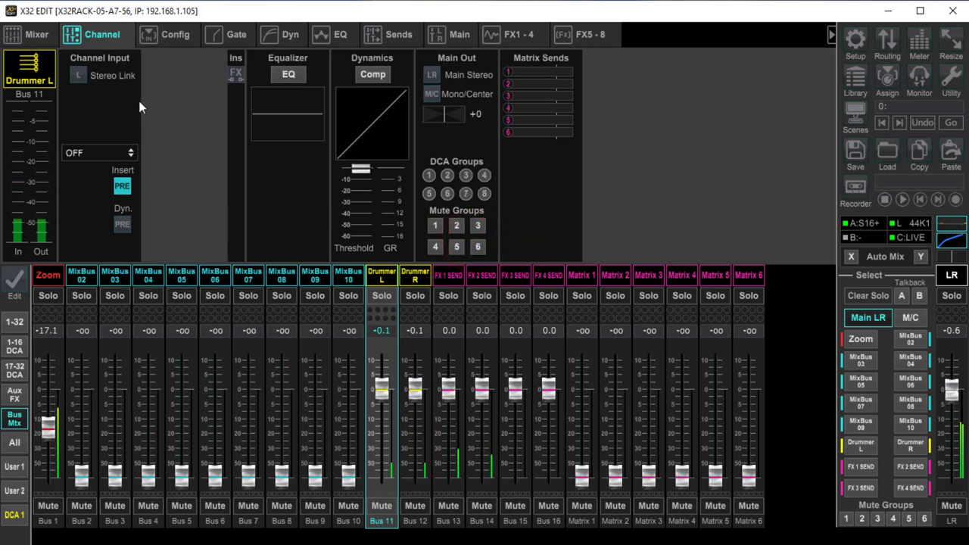
Stereo-link MixBus 11 and 12 (Drummer L/R), confirm, and reselect Drummer L
left_click(381, 275)
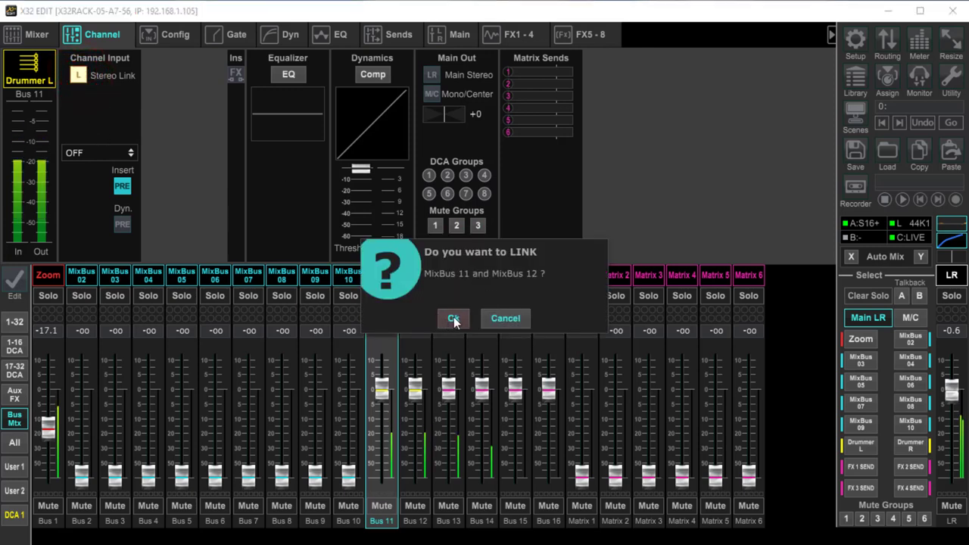
left_click(453, 318)
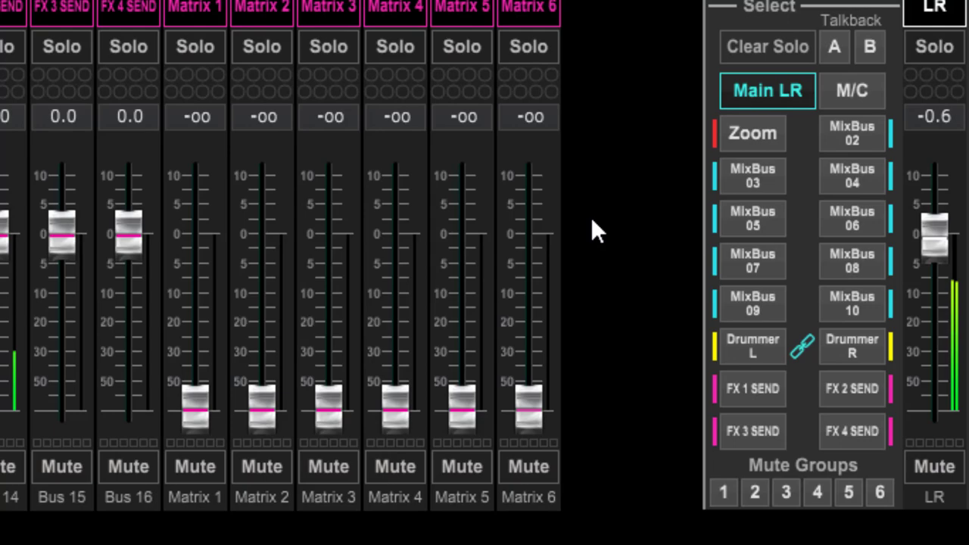
left_click(751, 344)
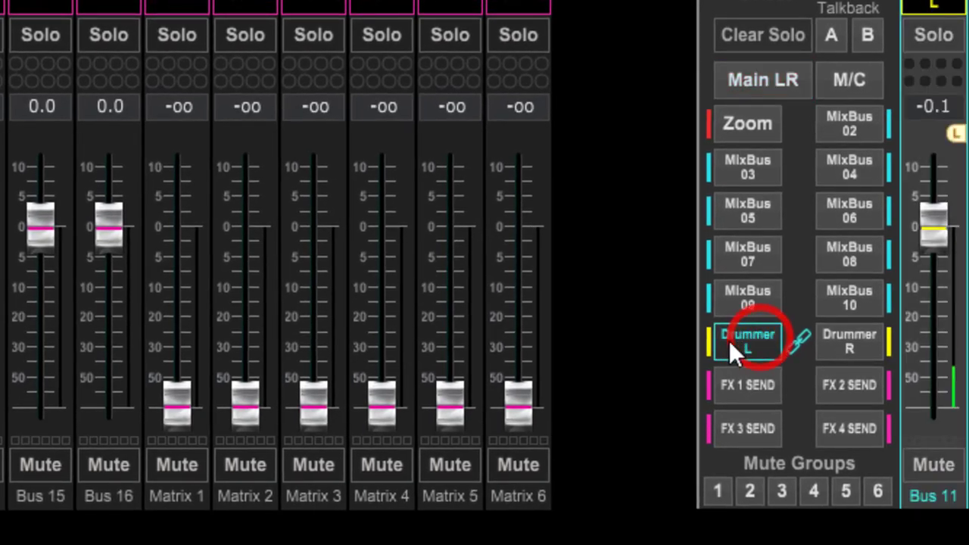
left_click(748, 340)
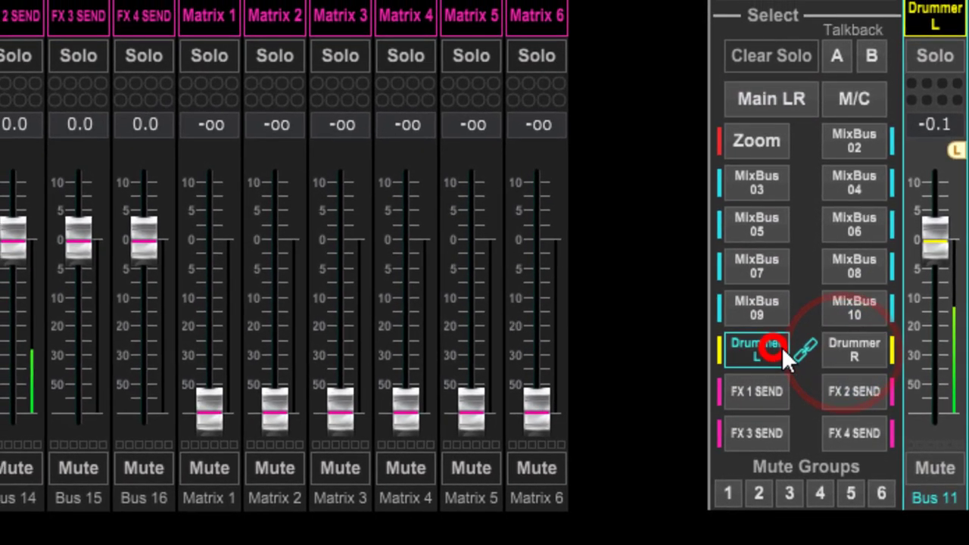
left_click(756, 349)
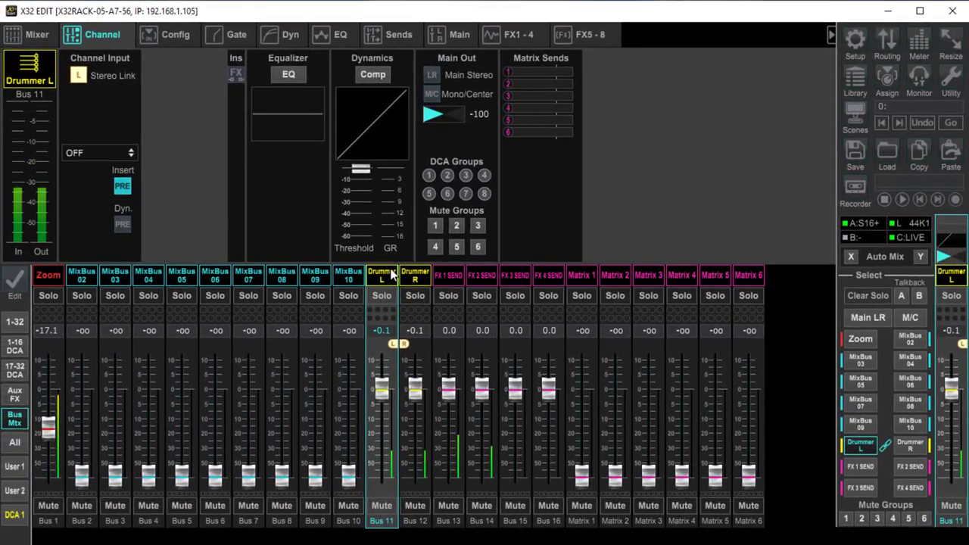
Show the Sends page with the 1-32 fader layer, select Lead Vox (Ch 20) and nudge the OH fader
left_click(400, 33)
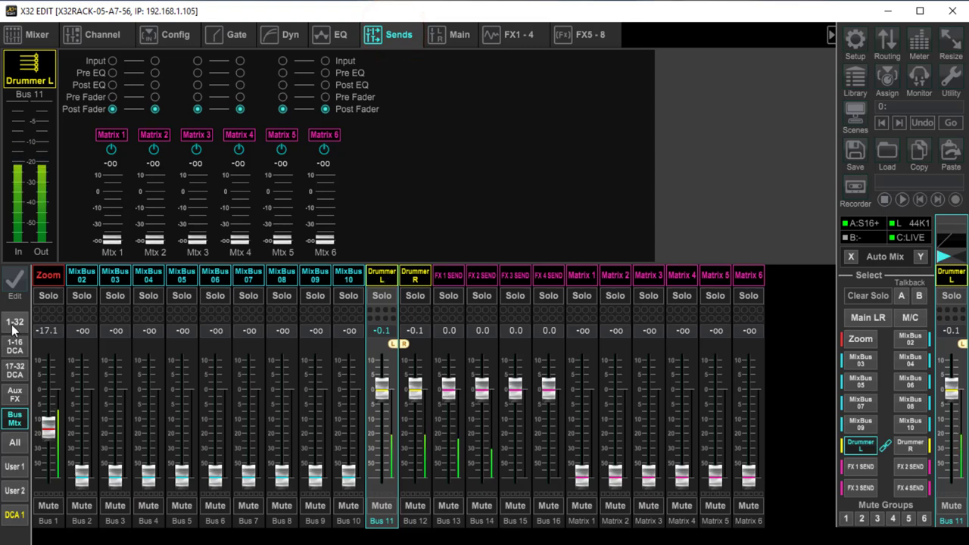
left_click(15, 325)
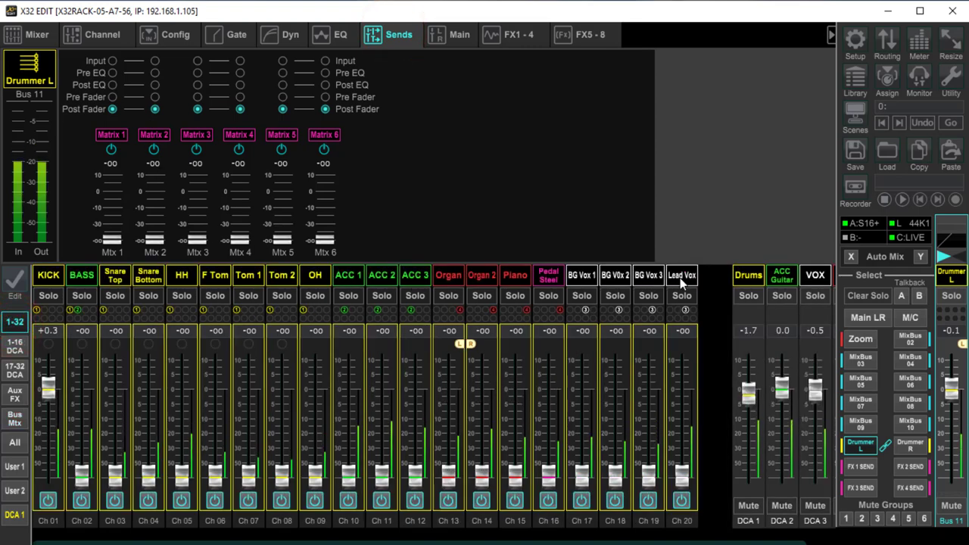
left_click(867, 318)
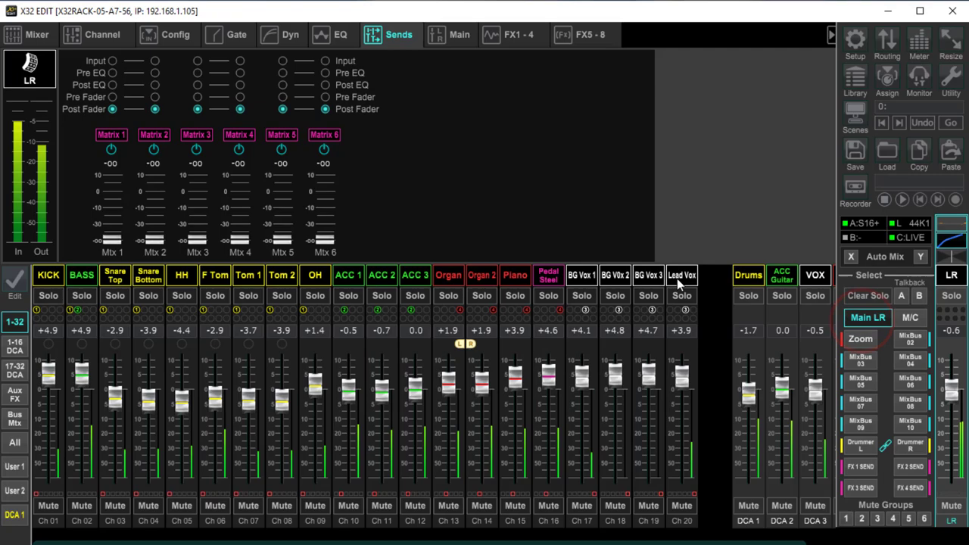
left_click(681, 276)
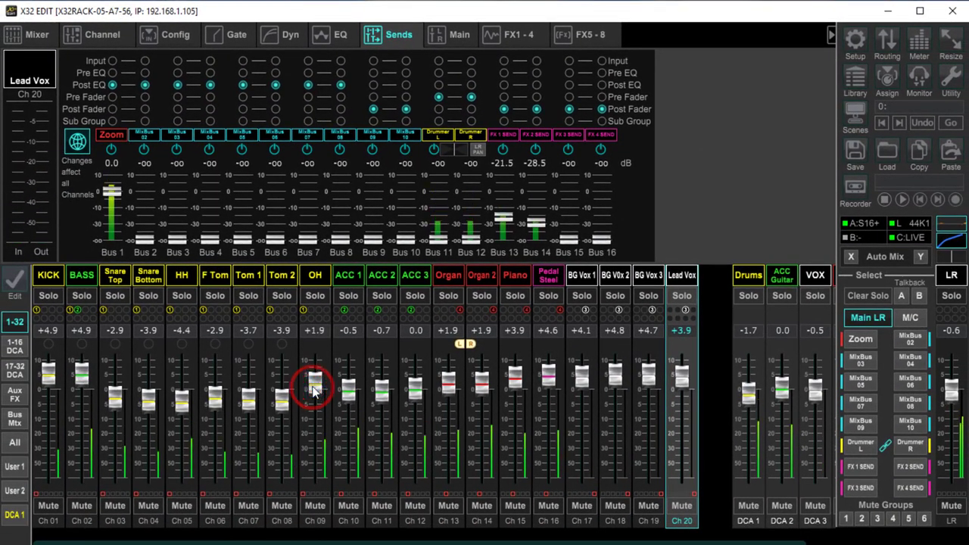
left_click_drag(315, 381, 315, 375)
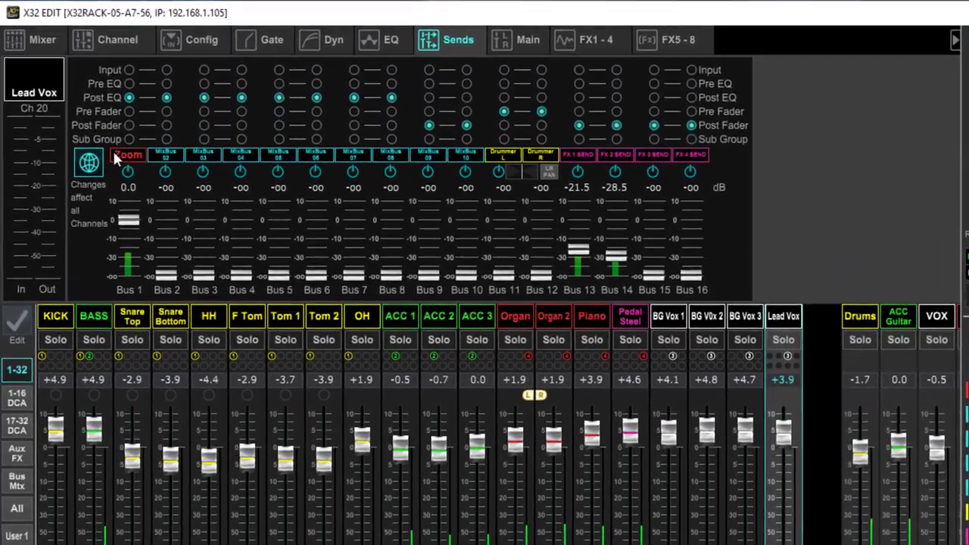
Enable 'Changes affect all channels' for send taps on the Sends page
left_click(127, 155)
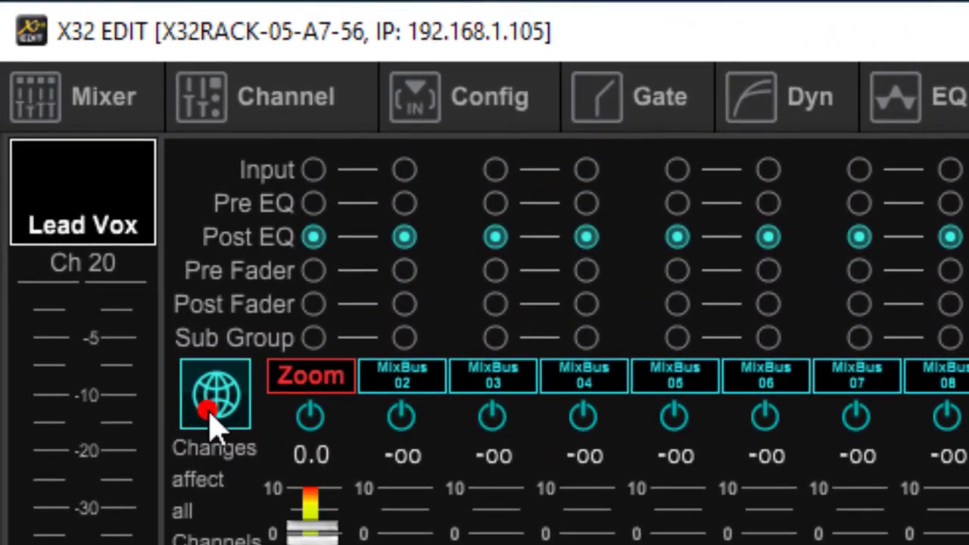
left_click(215, 393)
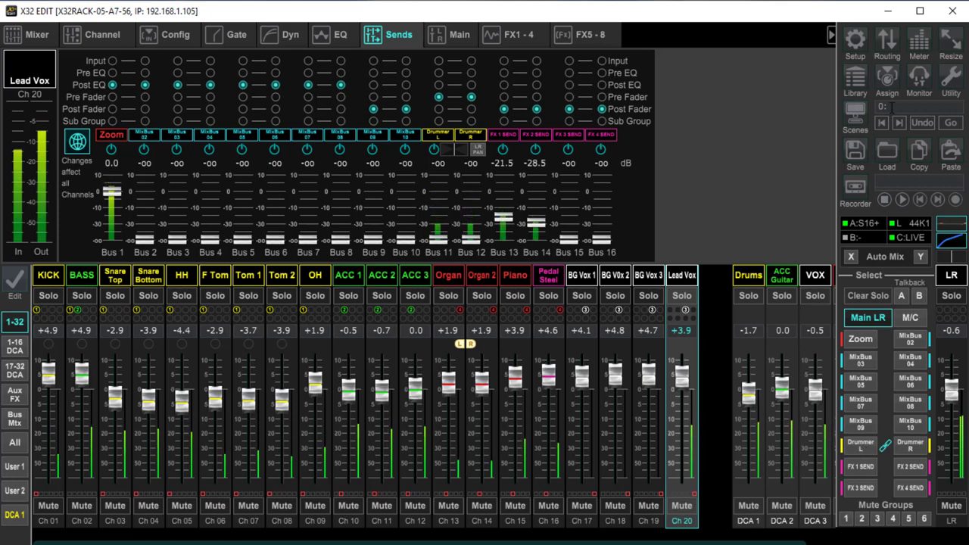
In the Monitor window, try LR + M/C as source, set it back to LR PFL and close
left_click(917, 76)
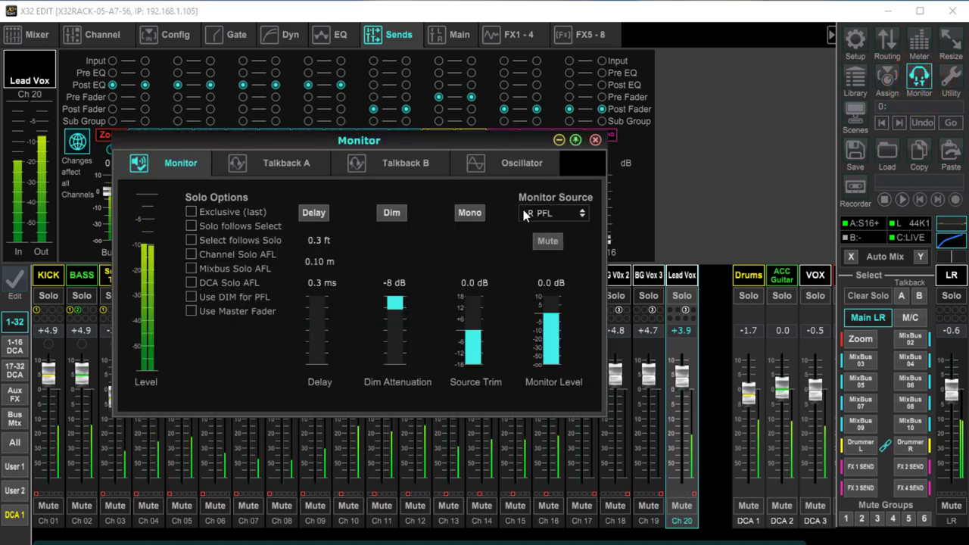
left_click(553, 212)
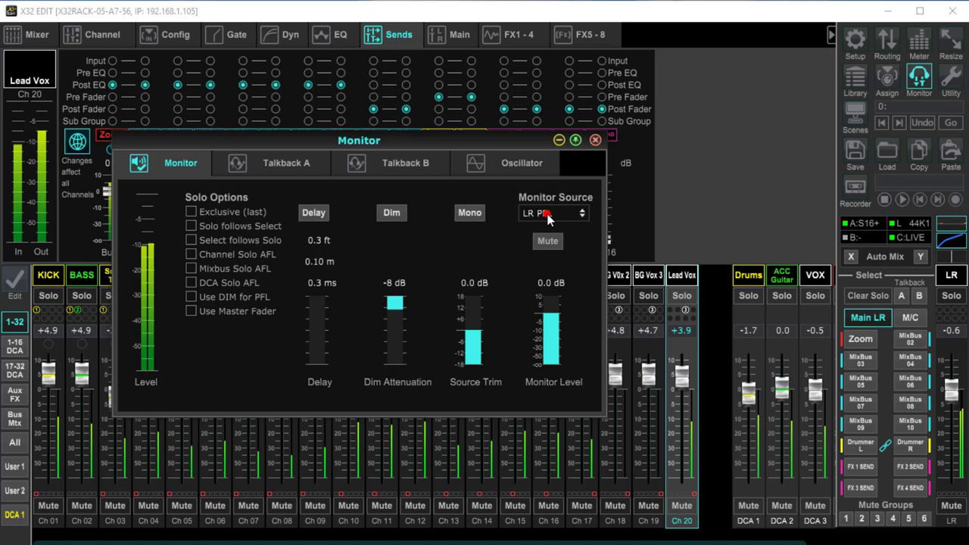
left_click(552, 212)
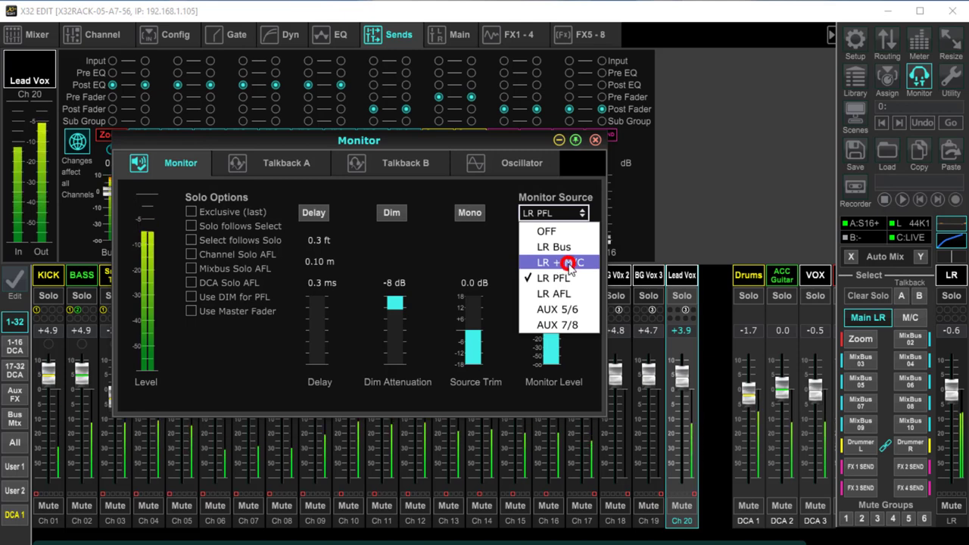
left_click(554, 262)
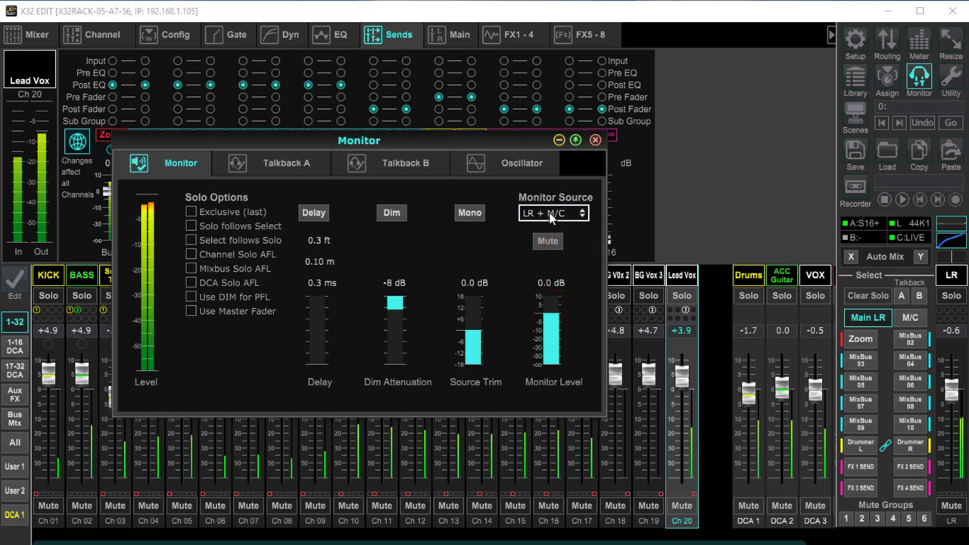
left_click(553, 212)
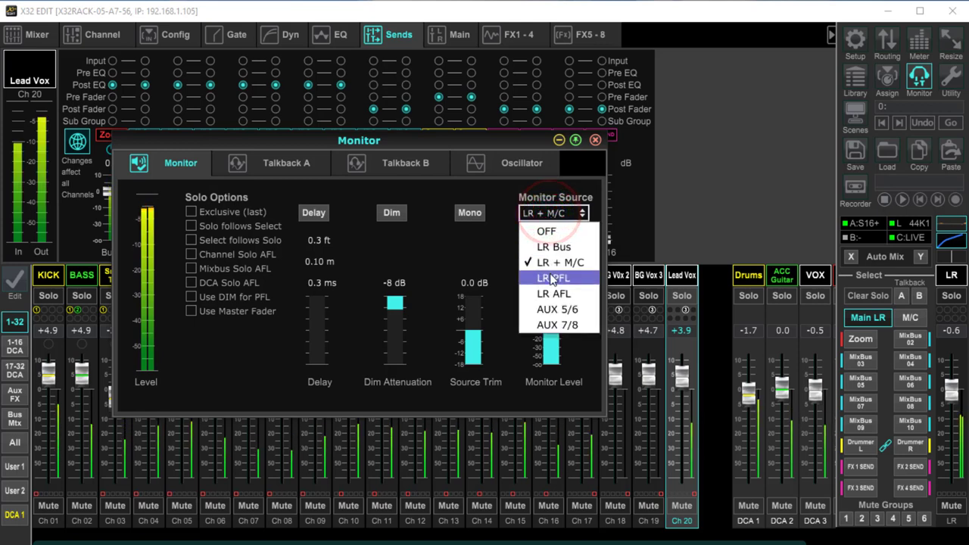
left_click(552, 278)
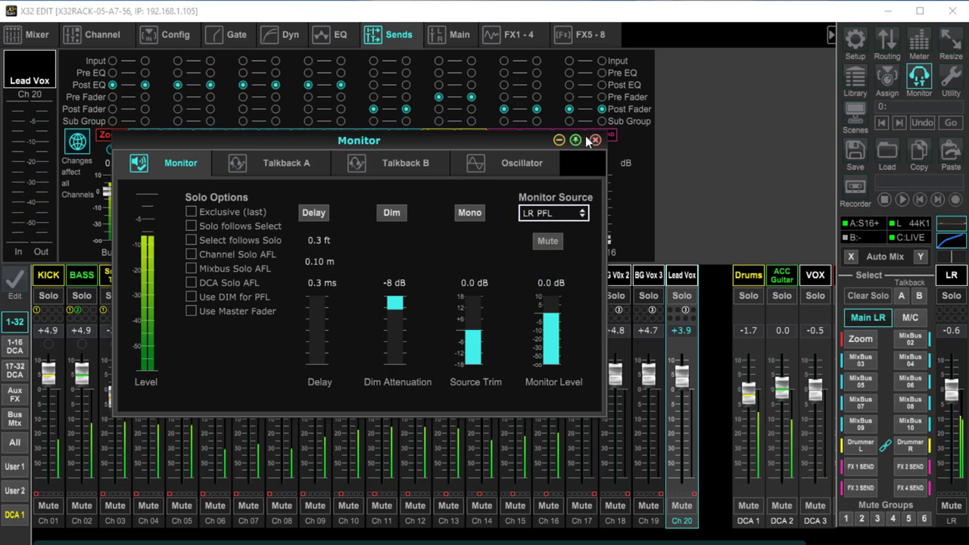
left_click(593, 139)
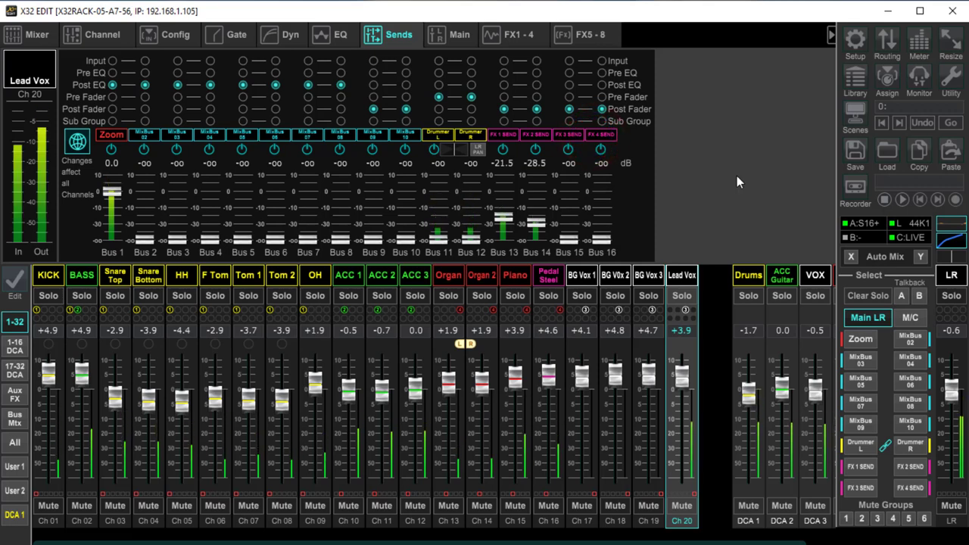
Reopen the Monitor window, lower the monitor level and close it again
left_click(918, 79)
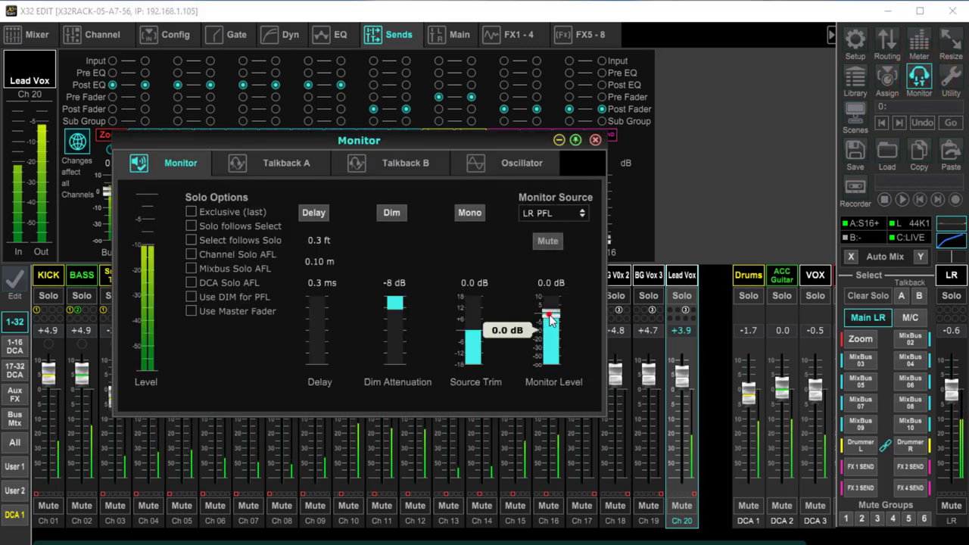
left_click_drag(551, 318, 557, 311)
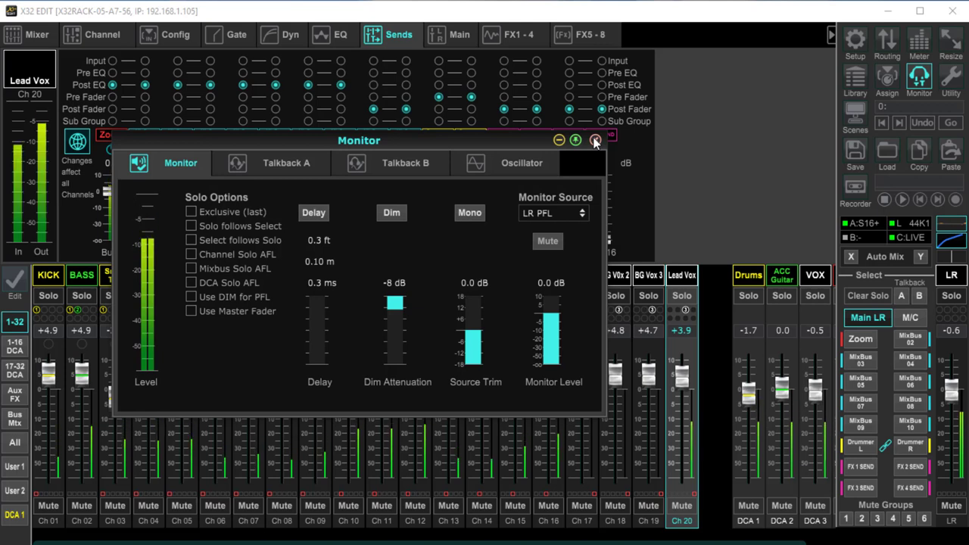
left_click(597, 140)
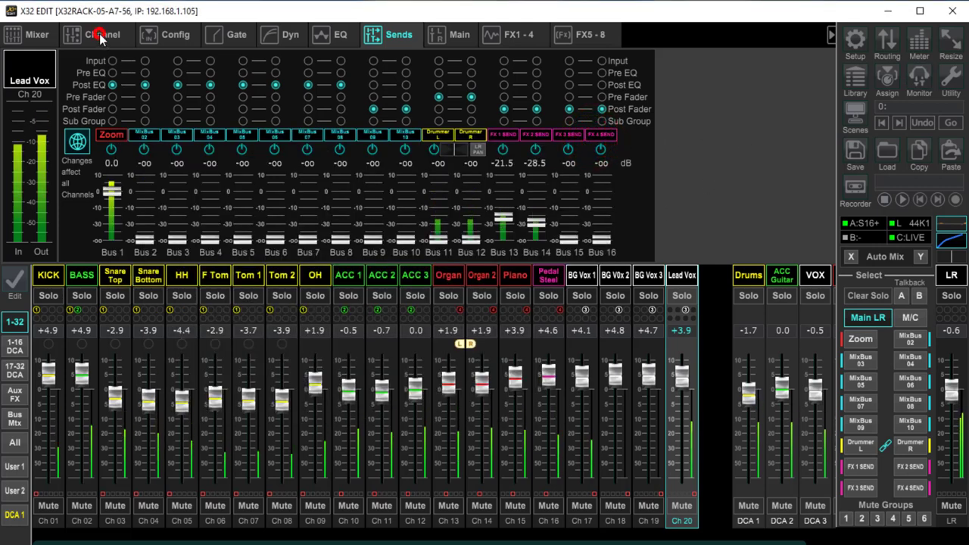
Switch to the Mixer page, show the Bus Mix layer and solo the Drummer L/R bus
left_click(36, 33)
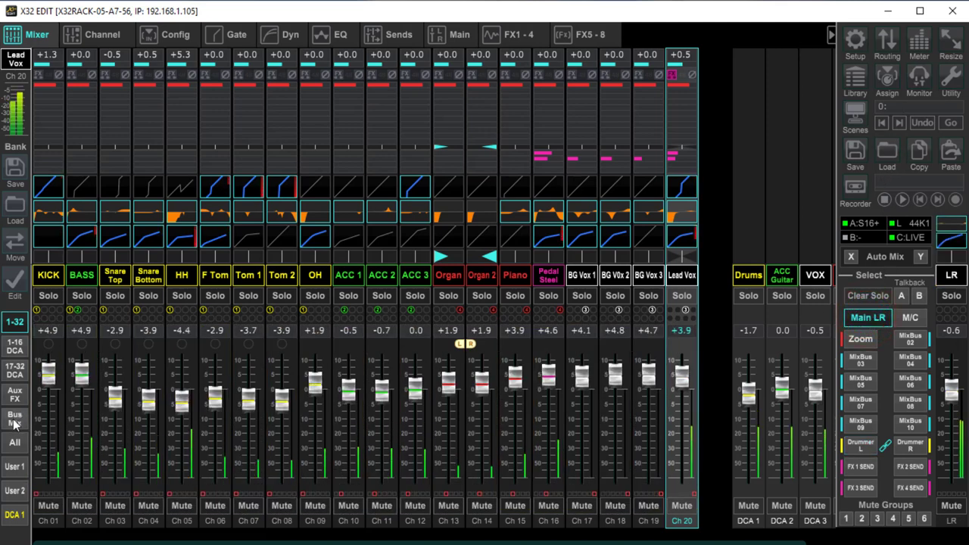
left_click(15, 417)
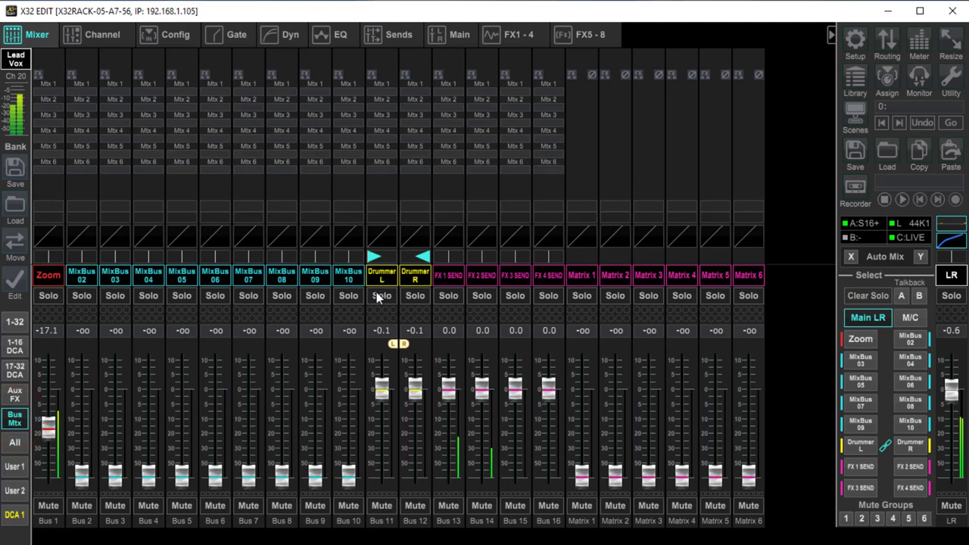
left_click(382, 295)
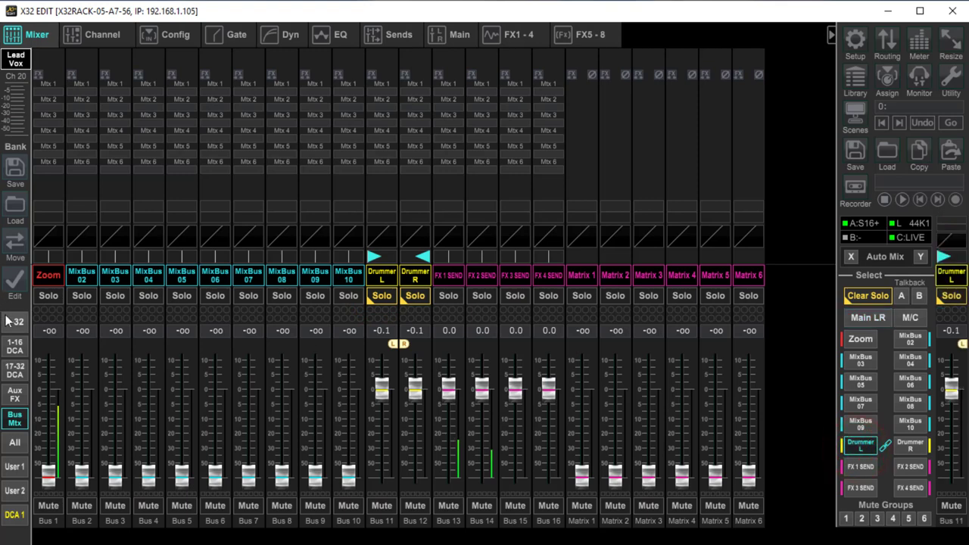
Show the 1-32 input fader layer as sends to the Drummer bus
left_click(15, 321)
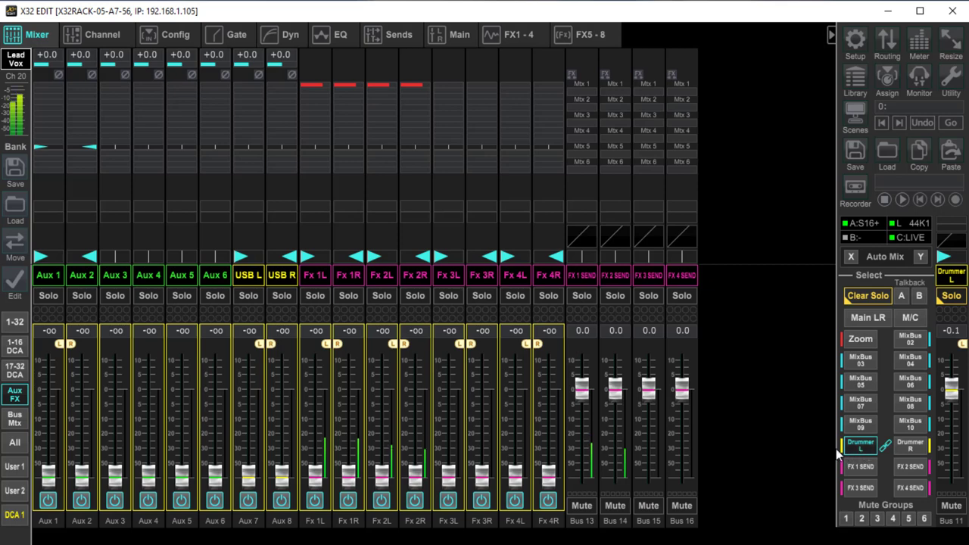
mouse_move(3, 381)
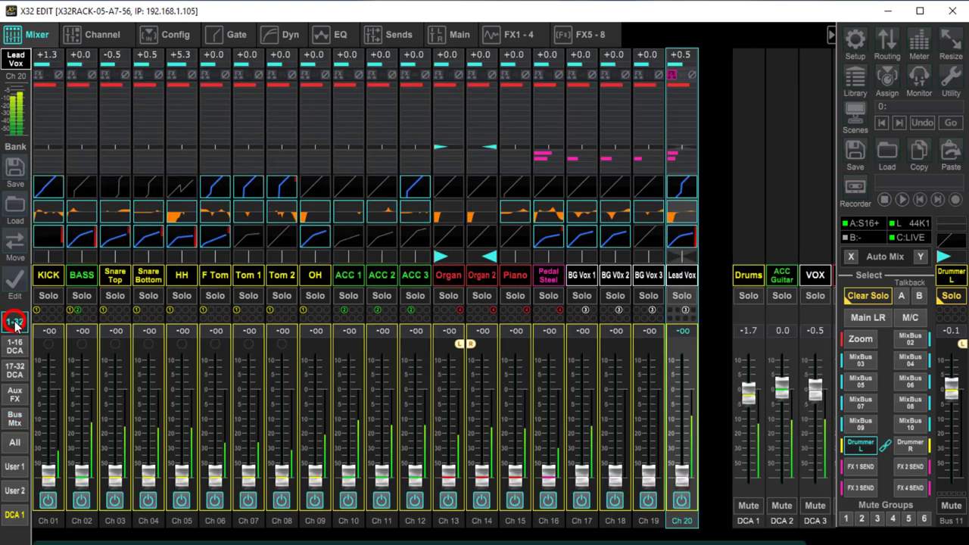
Bring the input channel sends into view for Kick, BG Vox 2/3 and Lead Vox levels
left_click(16, 321)
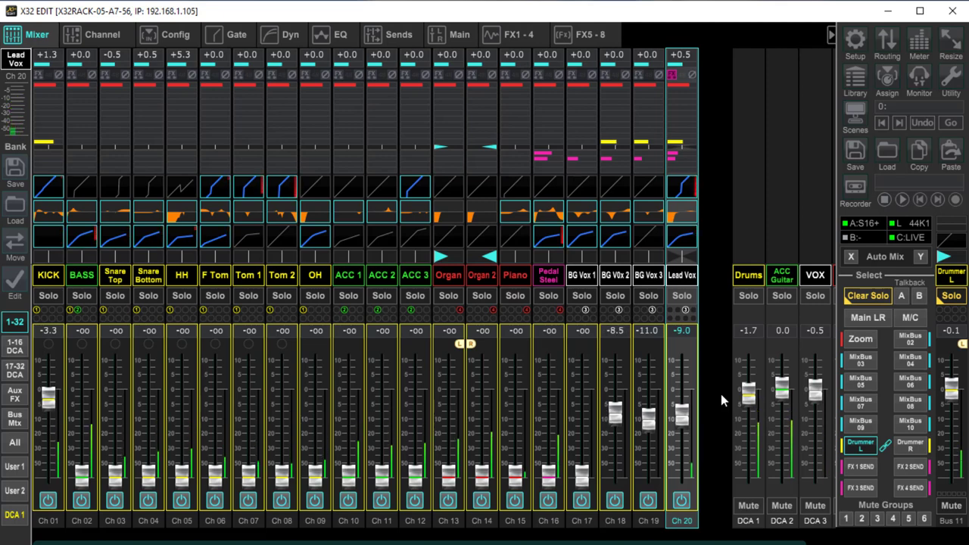
Raise the Ch 2–17 send faders into the Drummer mix at roughly -5.8 to -25.5 dB
left_click_drag(581, 424, 582, 401)
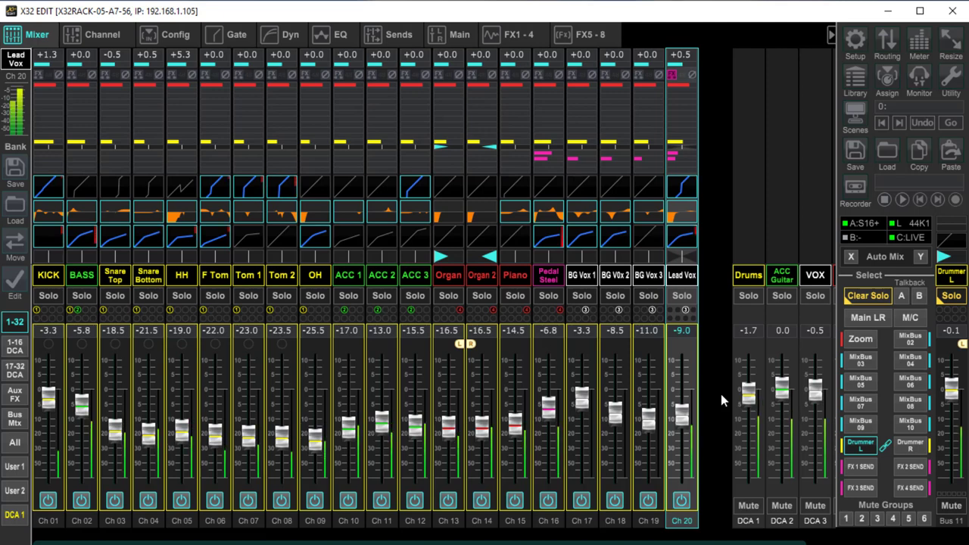
Adjust a send fader before showing the Aux/FX return layer for the Drummer bus
left_click_drag(515, 424, 514, 401)
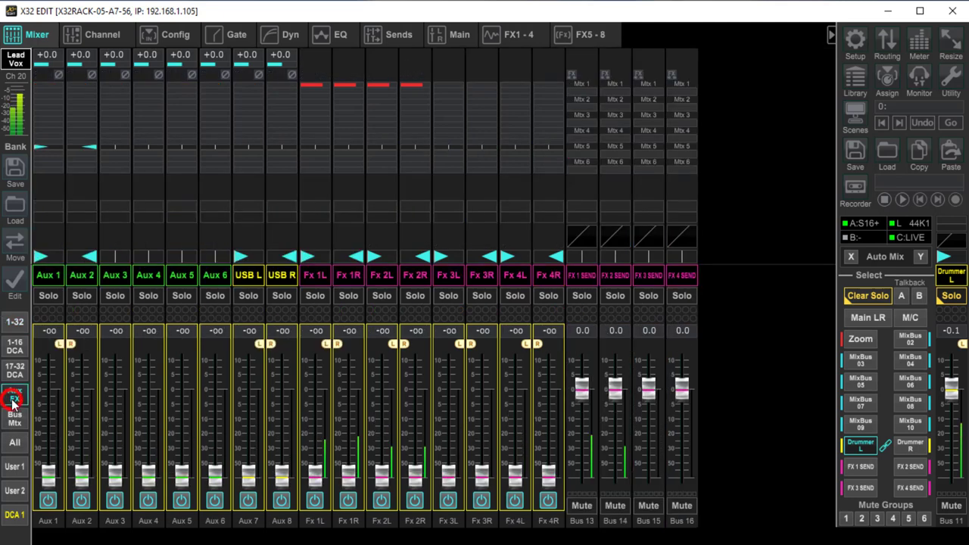
Send FX returns 1 and 2 to the Drummer bus at +4.0 and -5.3 dB
left_click(16, 401)
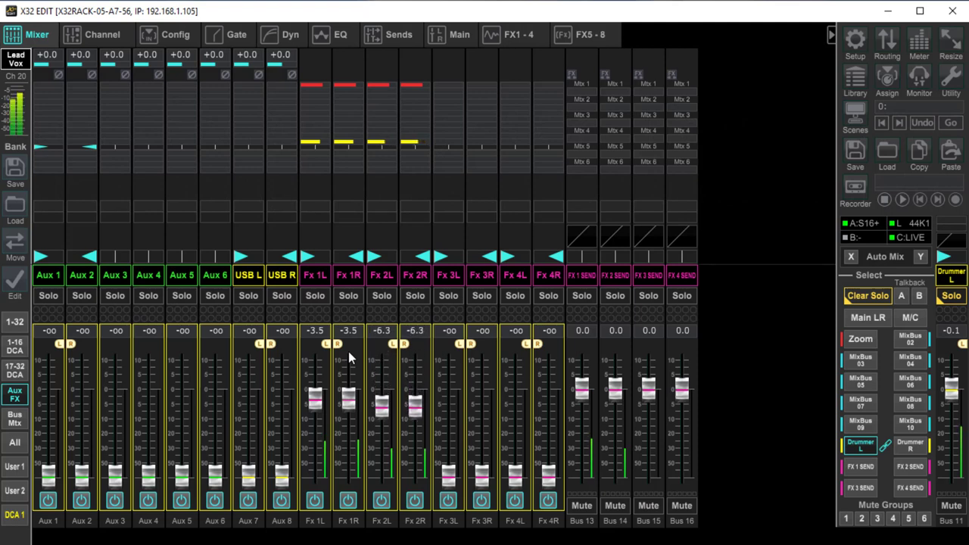
left_click_drag(315, 401, 315, 371)
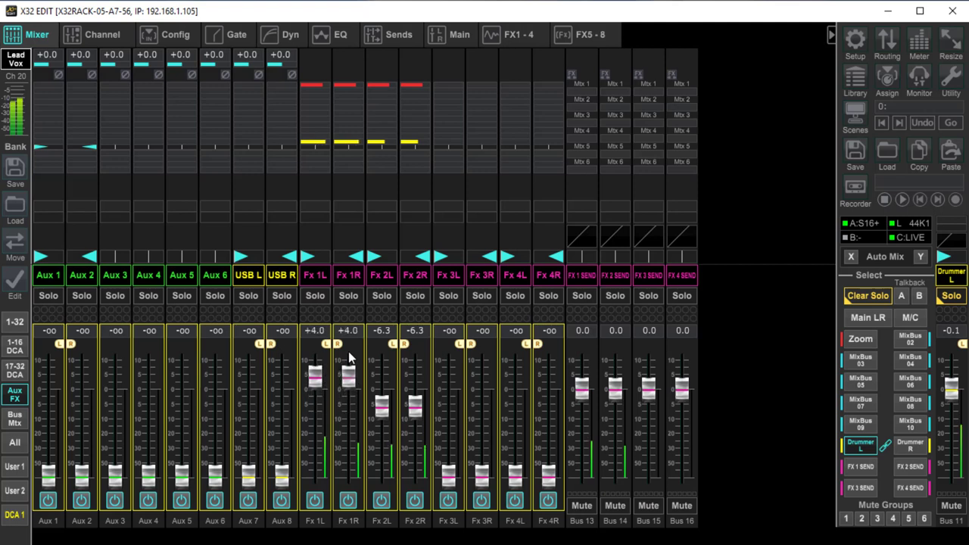
left_click_drag(332, 376, 332, 386)
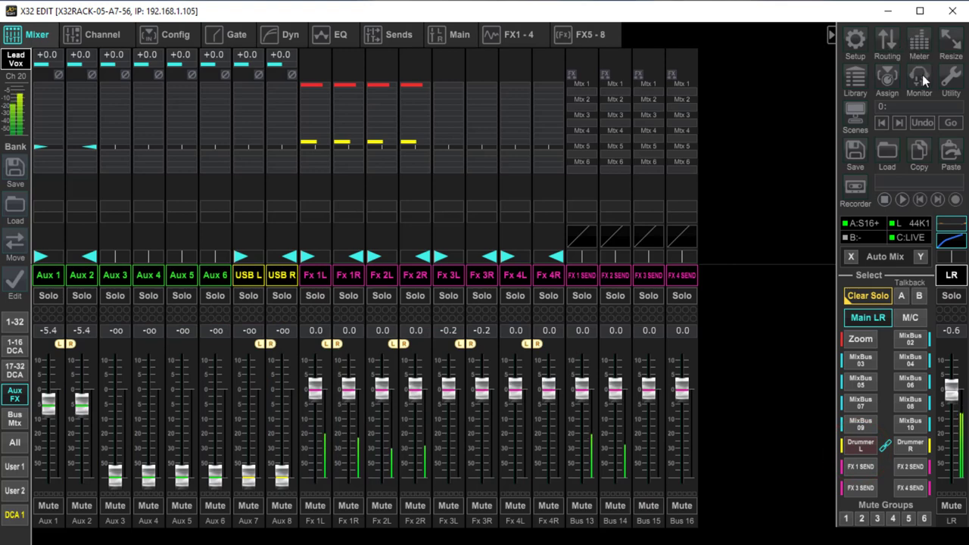
Lower the Monitor Level fader to -15.0 dB in the Monitor window
left_click(917, 79)
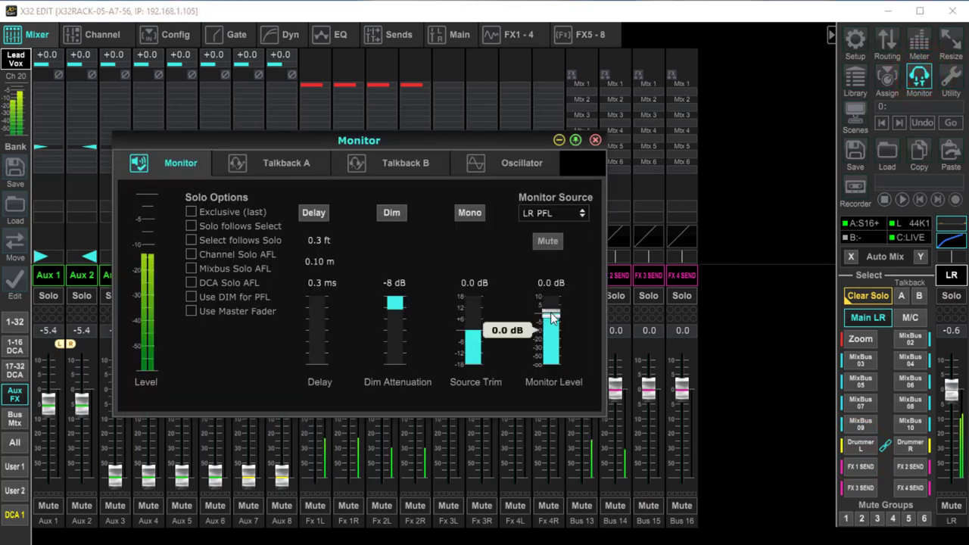
left_click_drag(548, 313, 548, 368)
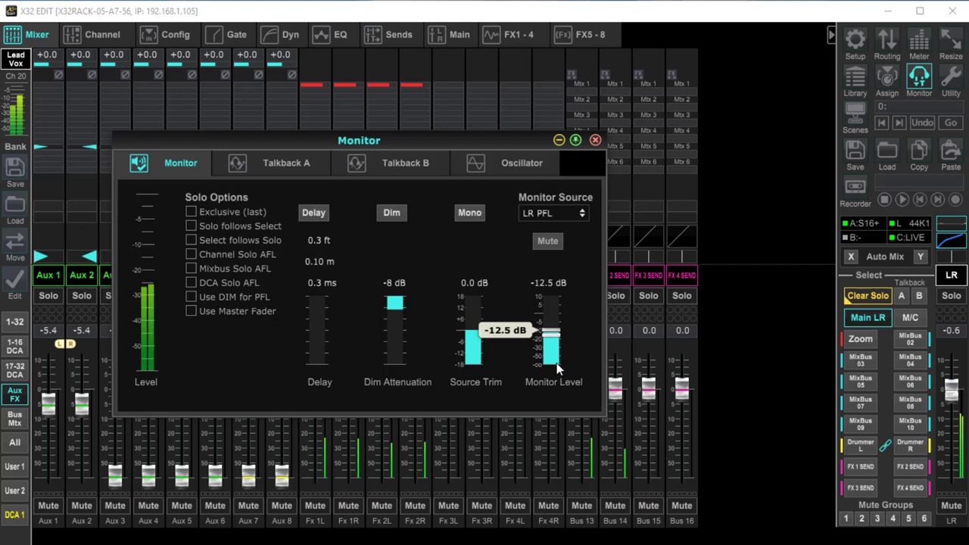
left_click_drag(552, 337, 553, 348)
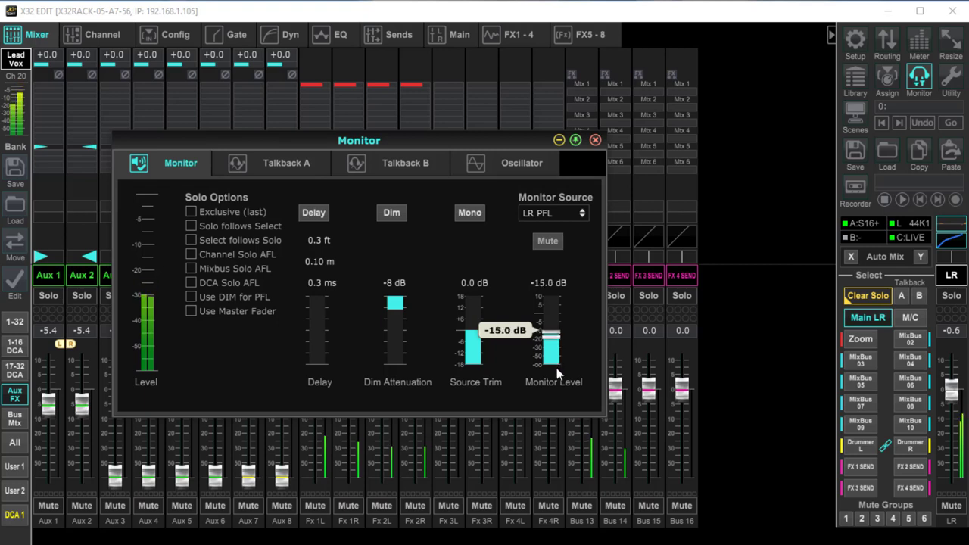
left_click(553, 334)
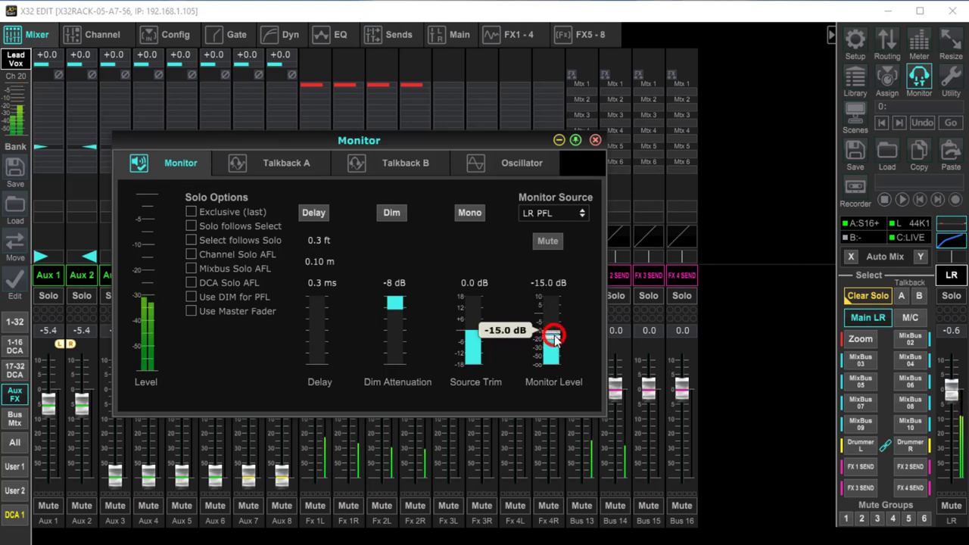
left_click_drag(552, 336, 553, 332)
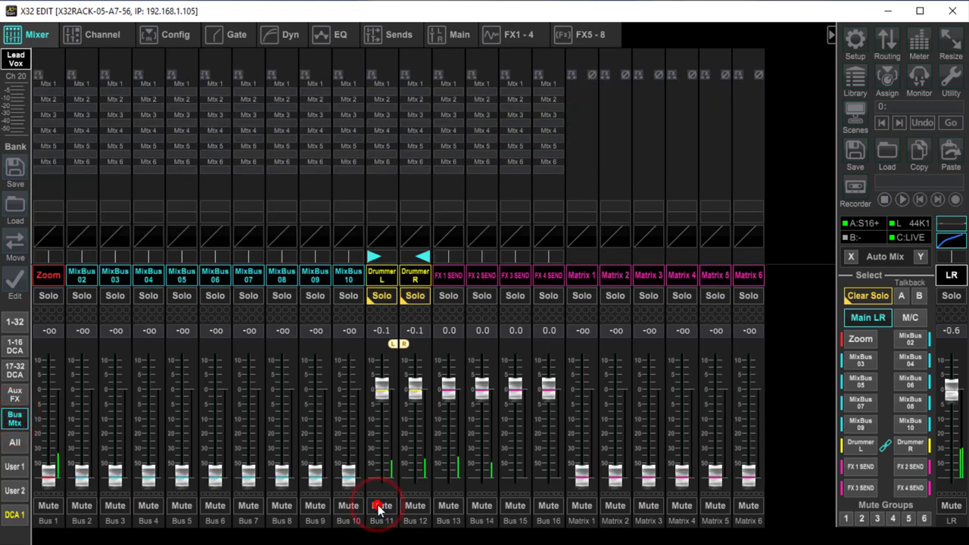
Mute the Drummer L/R bus, push it to +10 dB, then settle it near -0.1 dB
left_click(382, 506)
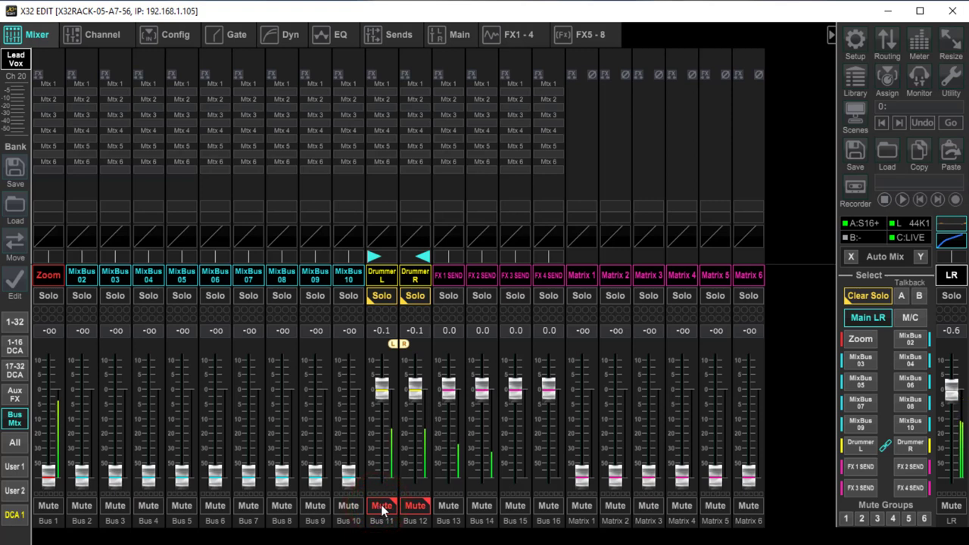
left_click_drag(396, 391, 397, 436)
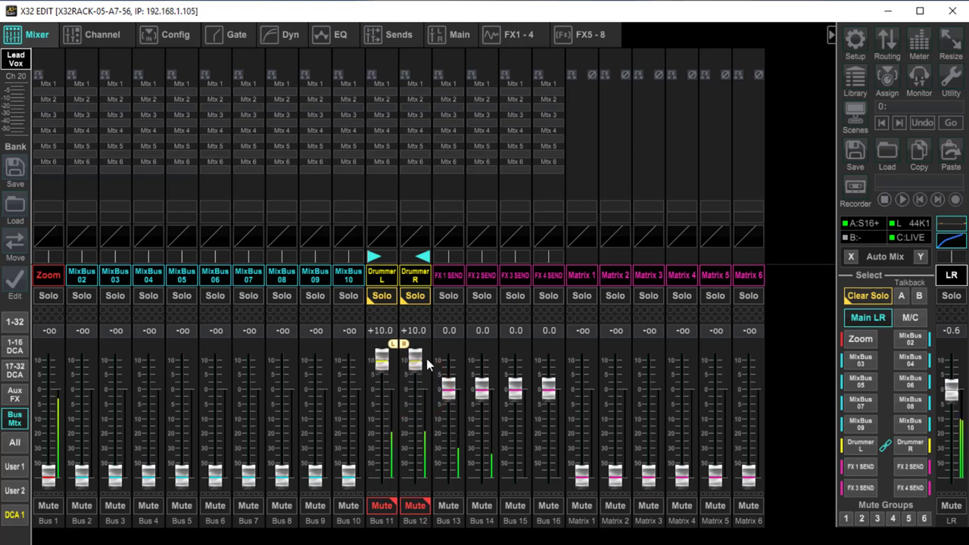
left_click_drag(415, 363, 414, 394)
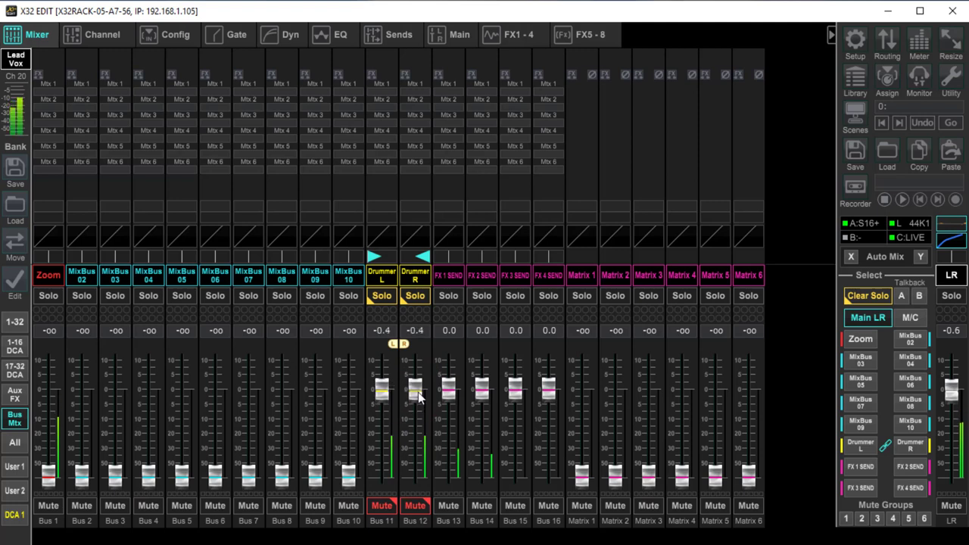
left_click_drag(415, 397, 415, 390)
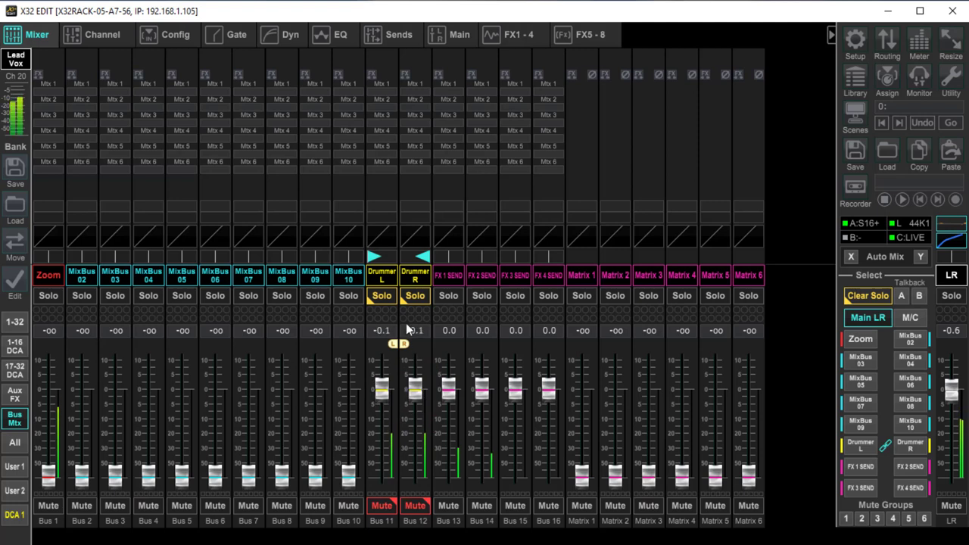